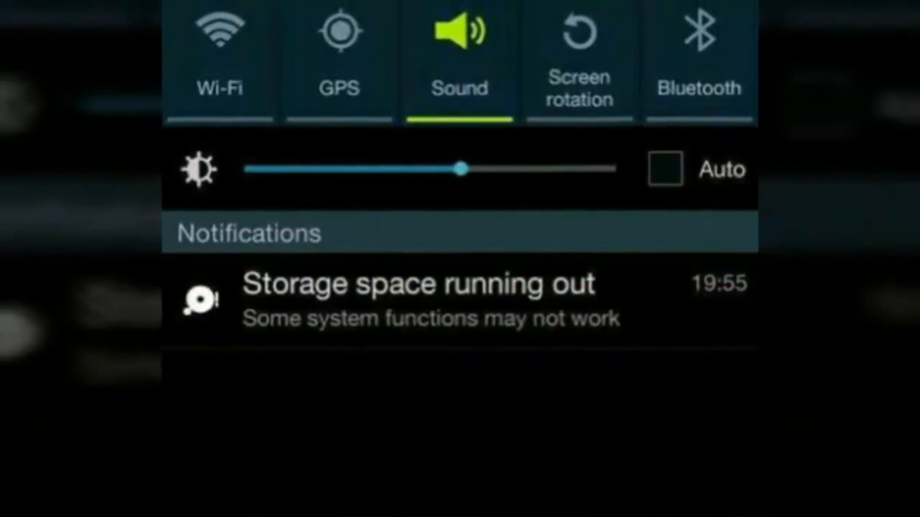
- Leave Settings and scroll MX Player's Folders list showing Camera, Rec, Video and WhatsApp Video
left_click(427, 302)
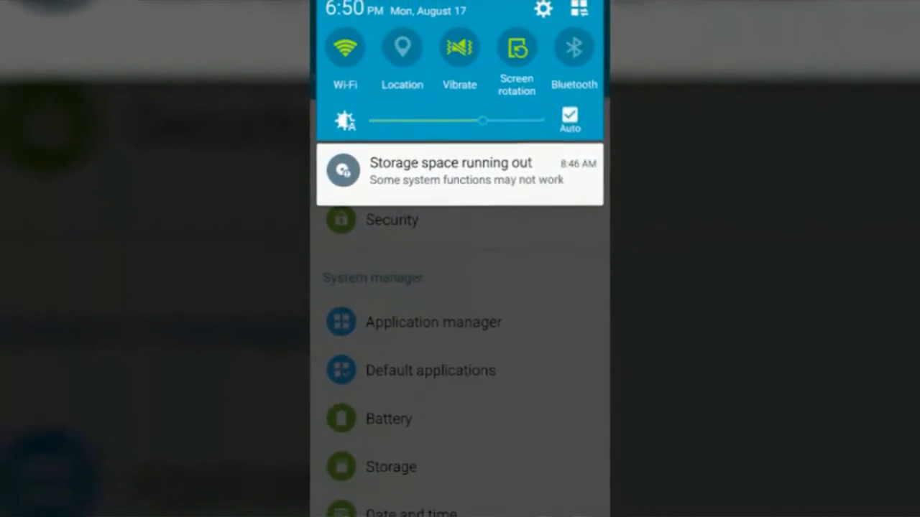
scroll("down", 3)
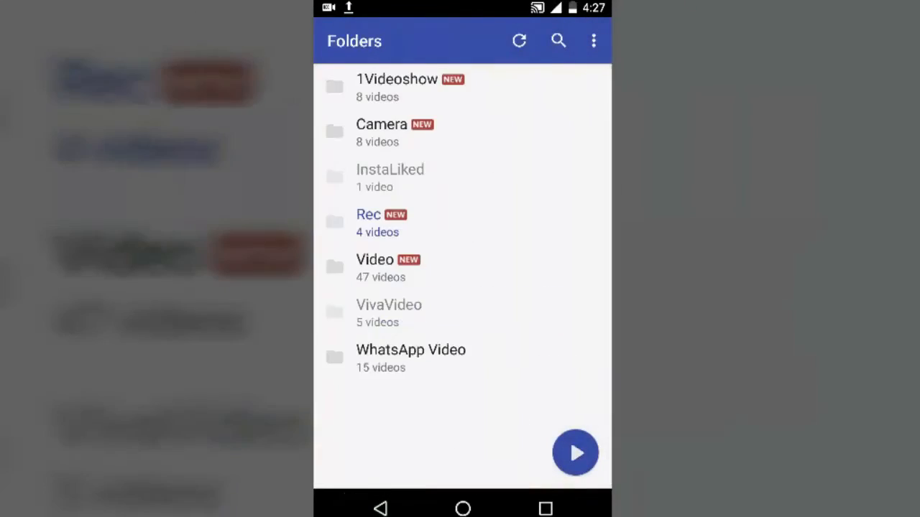
- Open Screen Recorder set to 00:05:00 duration, audio off, filename screen-recording.mp4
left_click(382, 132)
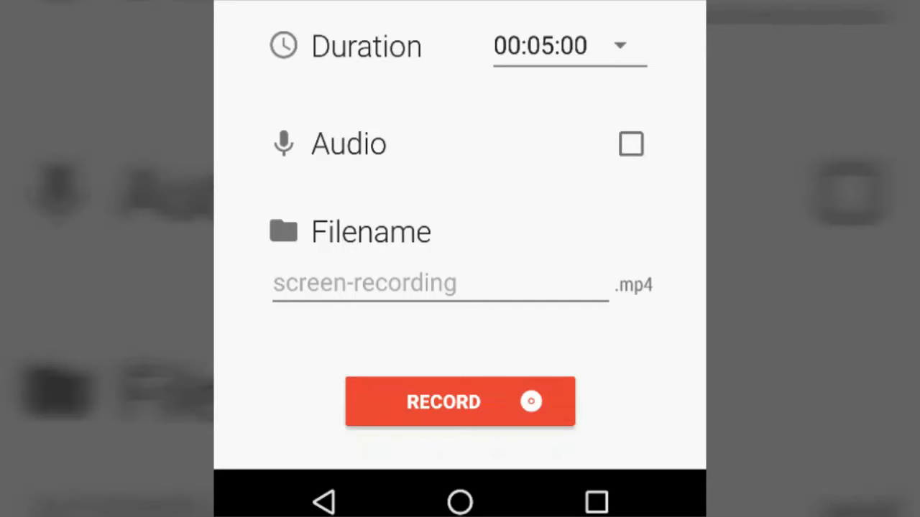
- Start recording and play camera video VID_20160205_162655 from the beginning with START OVER
left_click(460, 401)
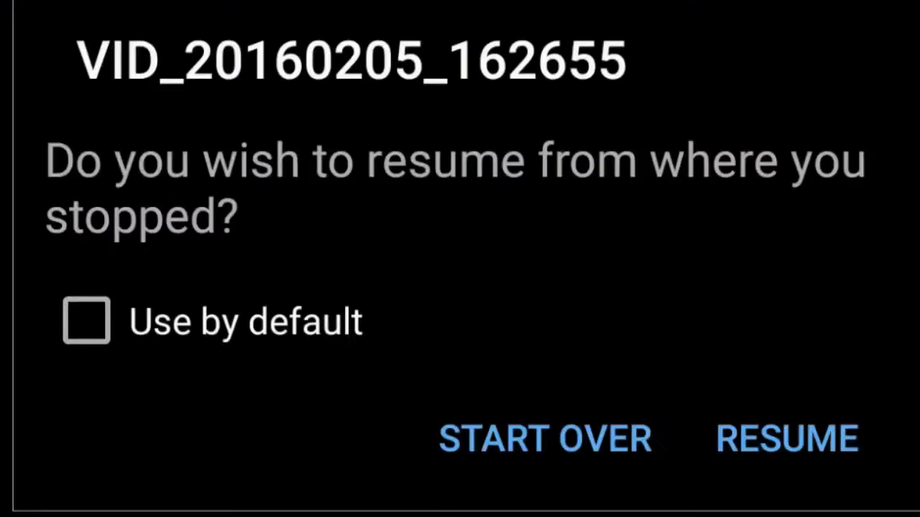
left_click(786, 439)
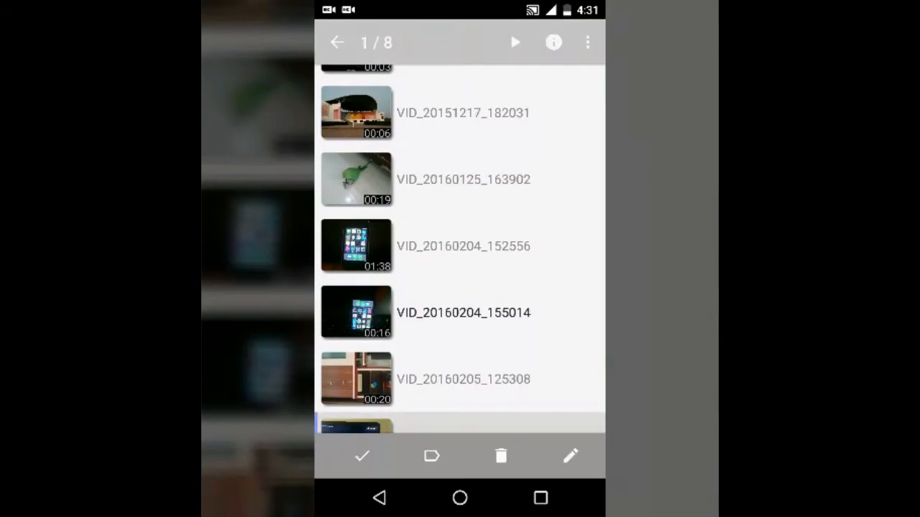
left_click(553, 42)
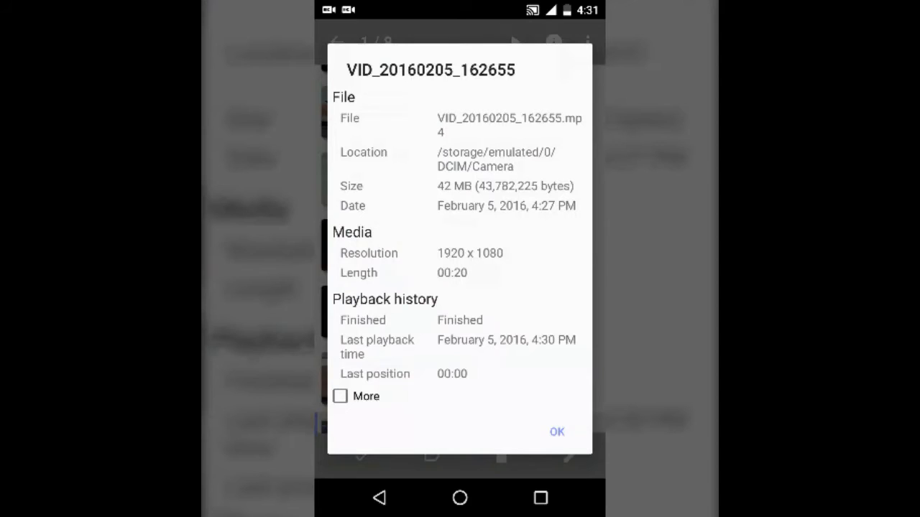
left_click(557, 431)
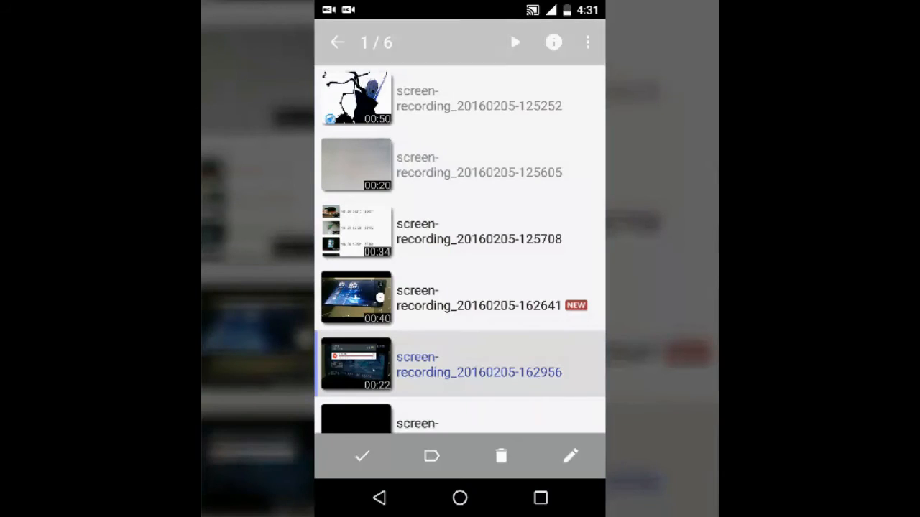
left_click(553, 42)
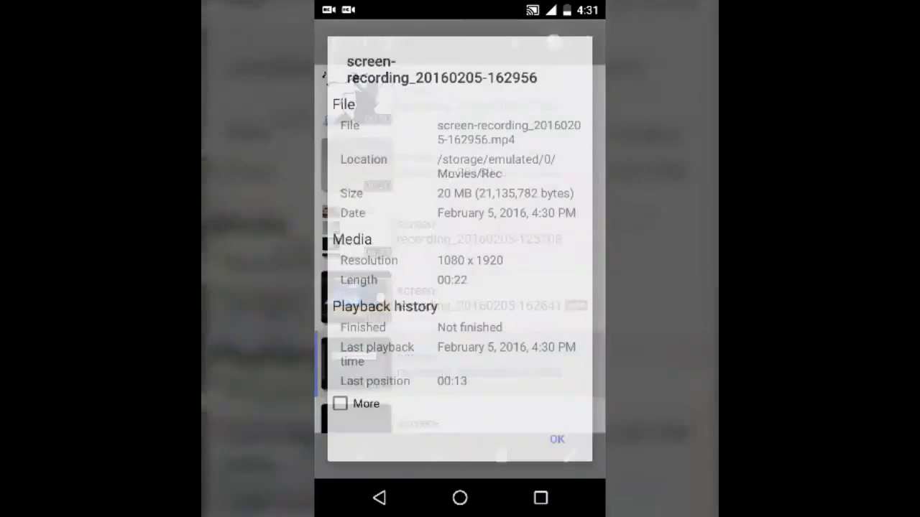